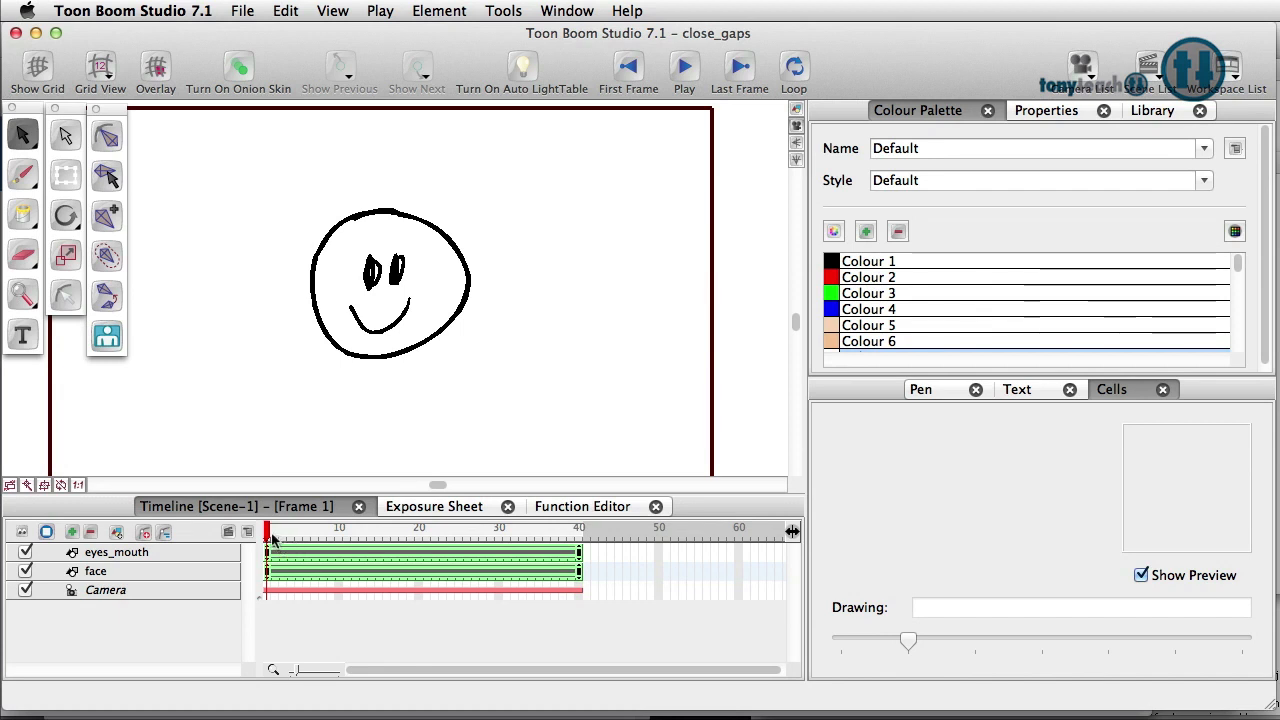
Select the face and eyes_mouth layers in the timeline
{"action": "left_click", "coordinate": [540, 532]}
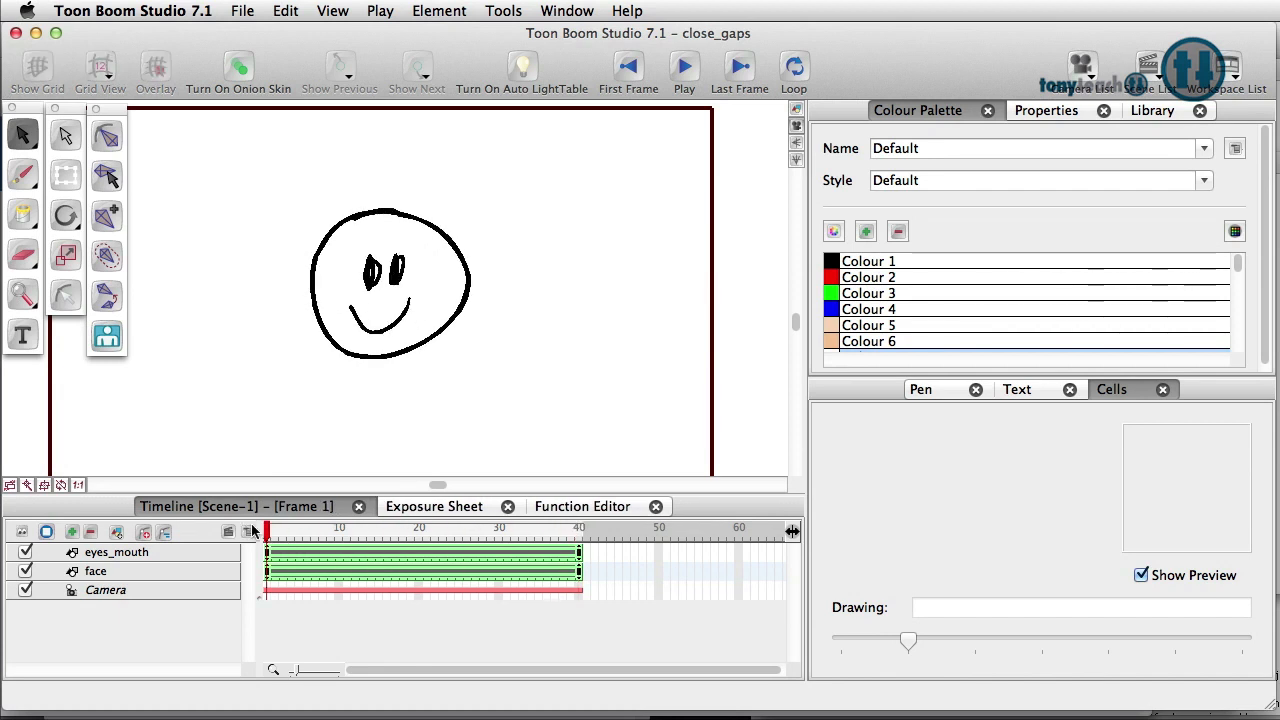
{"action": "mouse_move", "coordinate": [238, 538]}
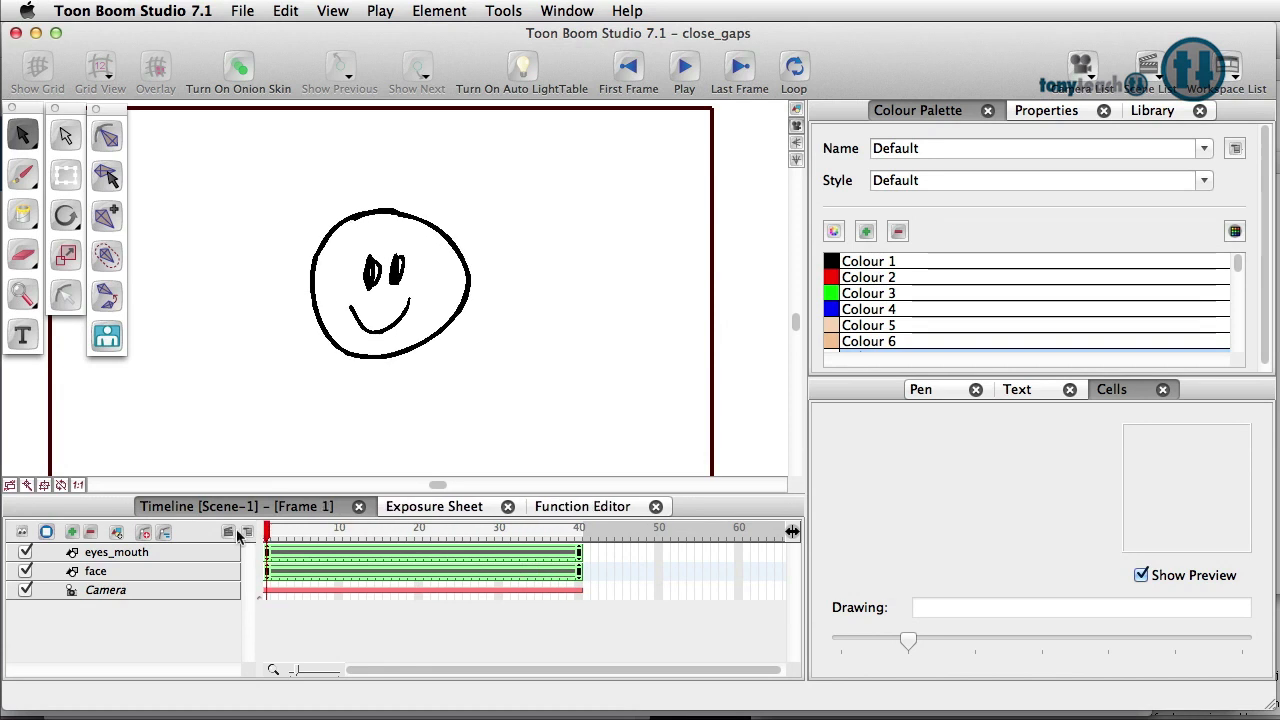
{"action": "left_click", "coordinate": [96, 570]}
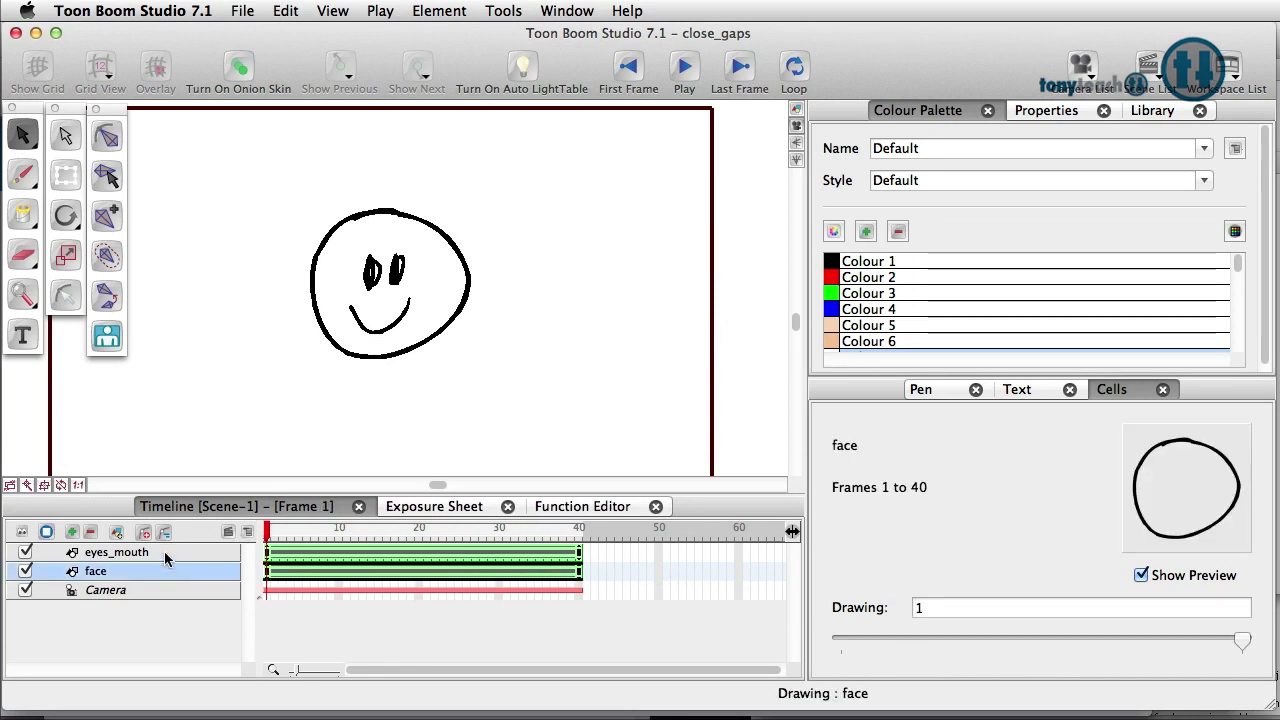
{"action": "left_click", "coordinate": [116, 552]}
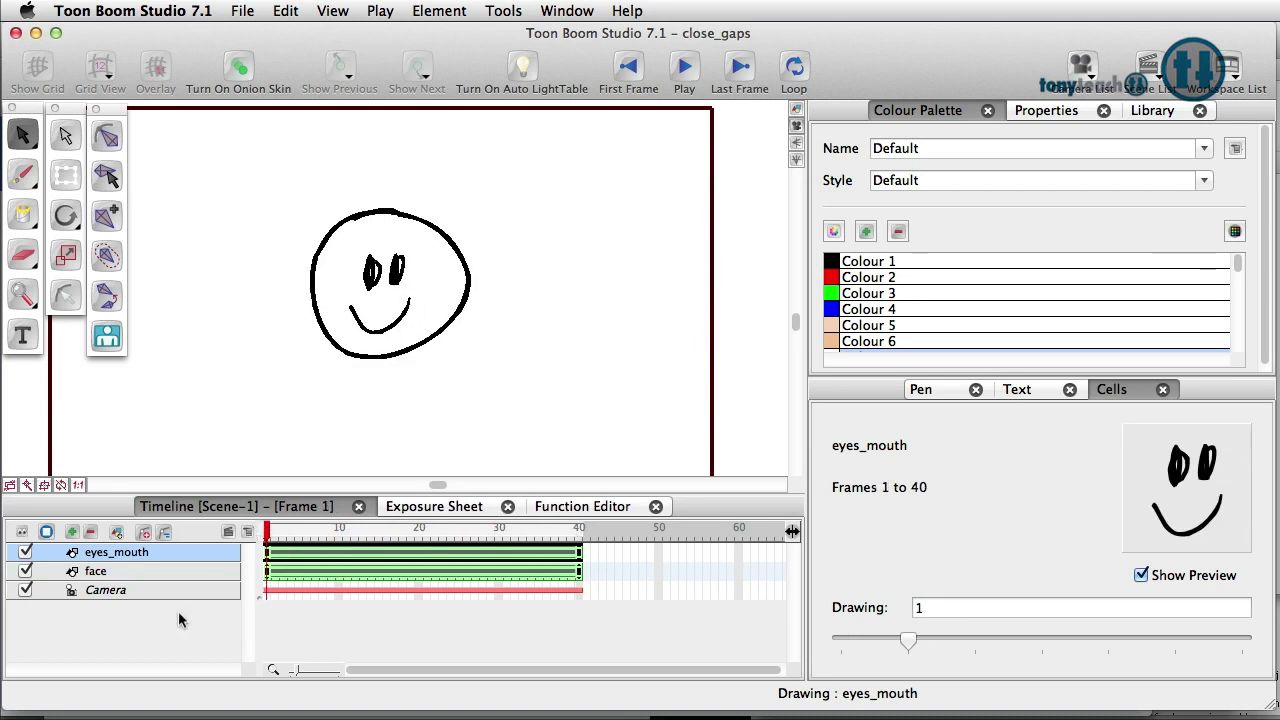
{"action": "mouse_move", "coordinate": [148, 648]}
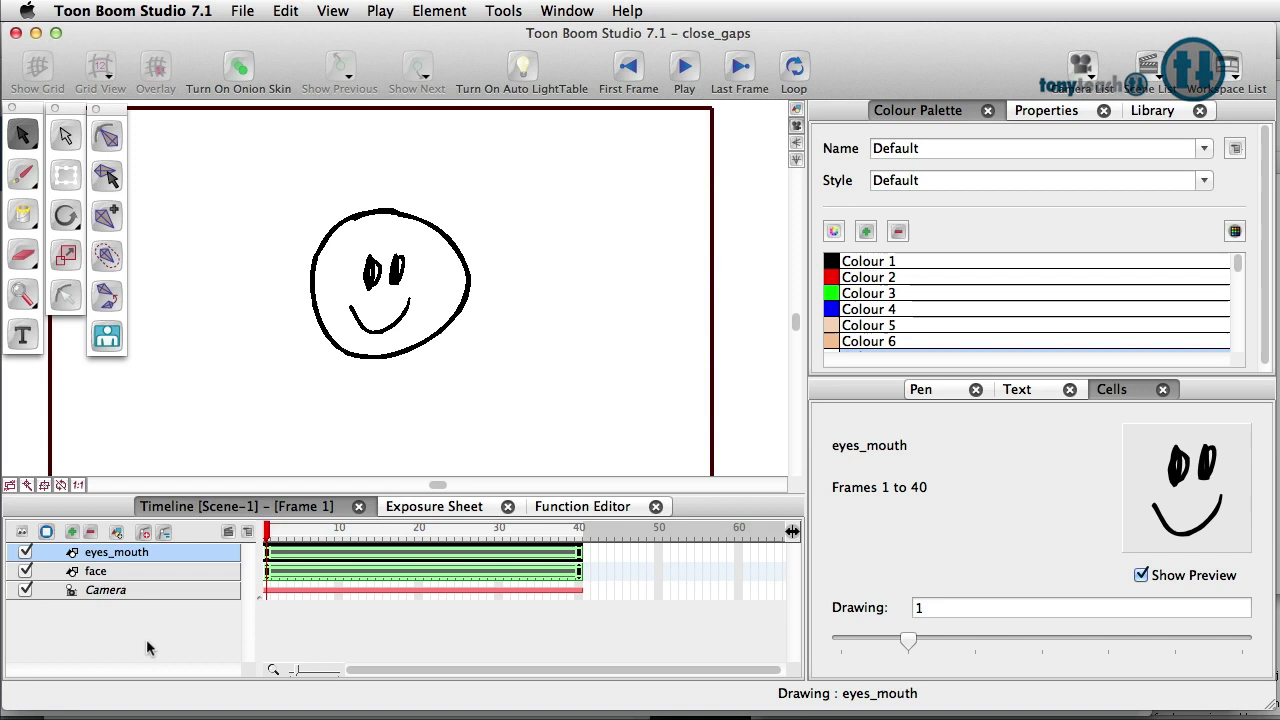
{"action": "mouse_move", "coordinate": [156, 628]}
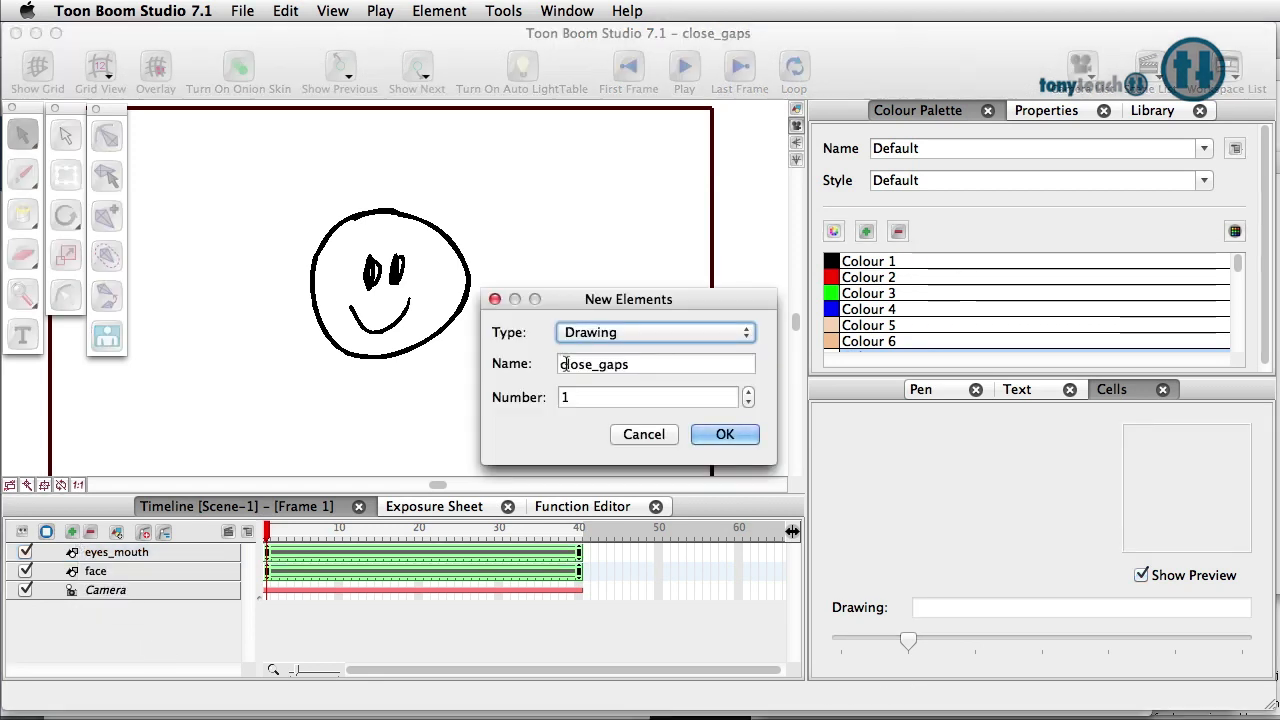
Create a new drawing element named 'nose' above the existing layers
{"action": "type", "text": "n"}
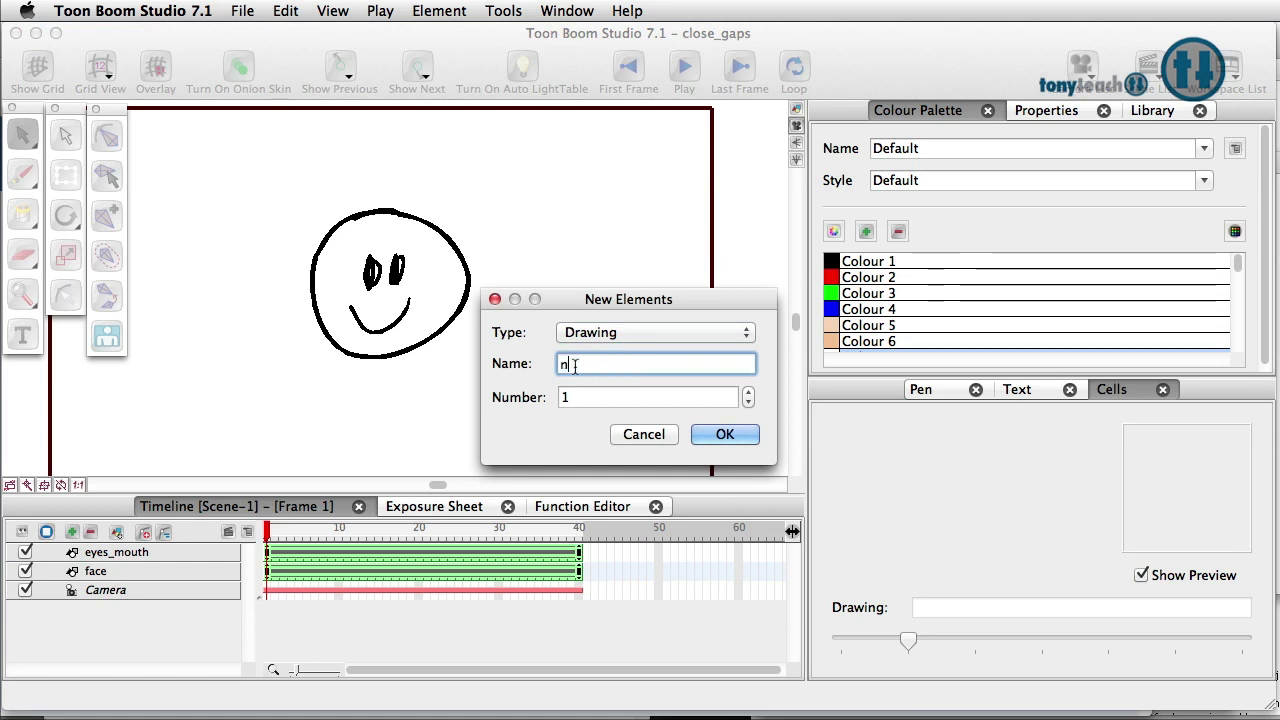
{"action": "type", "text": "ose"}
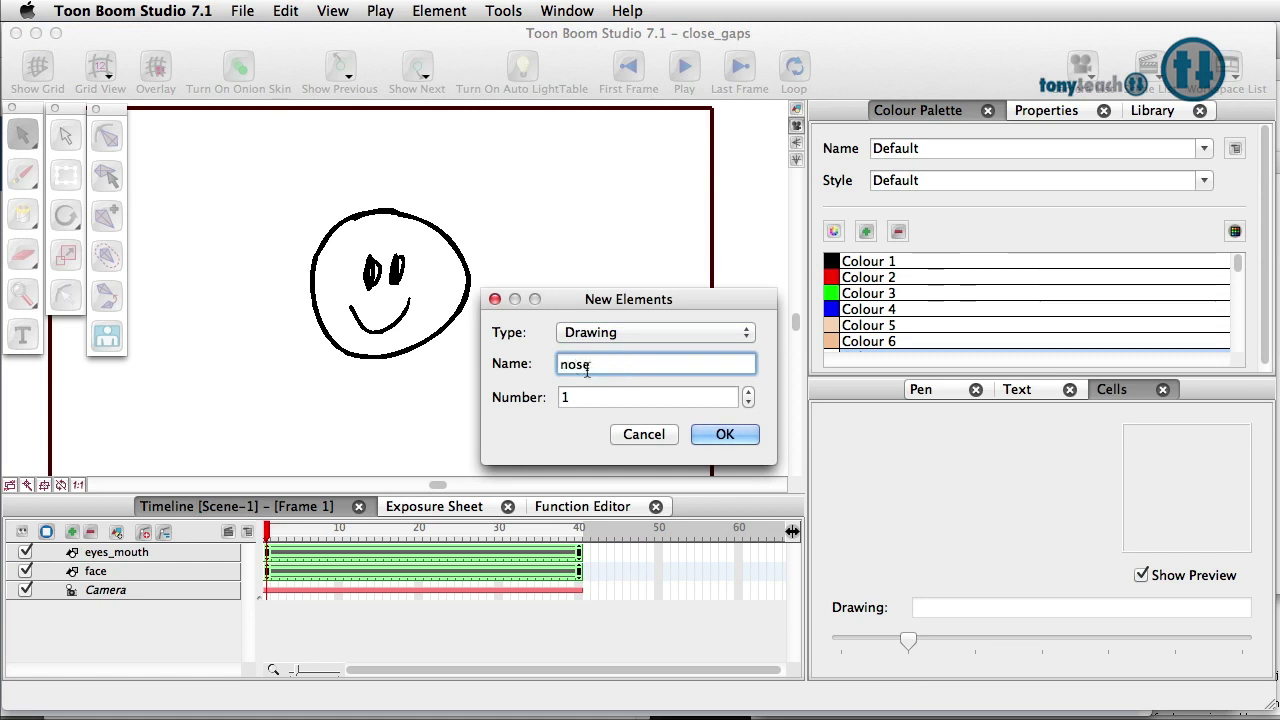
{"action": "left_click", "coordinate": [724, 434]}
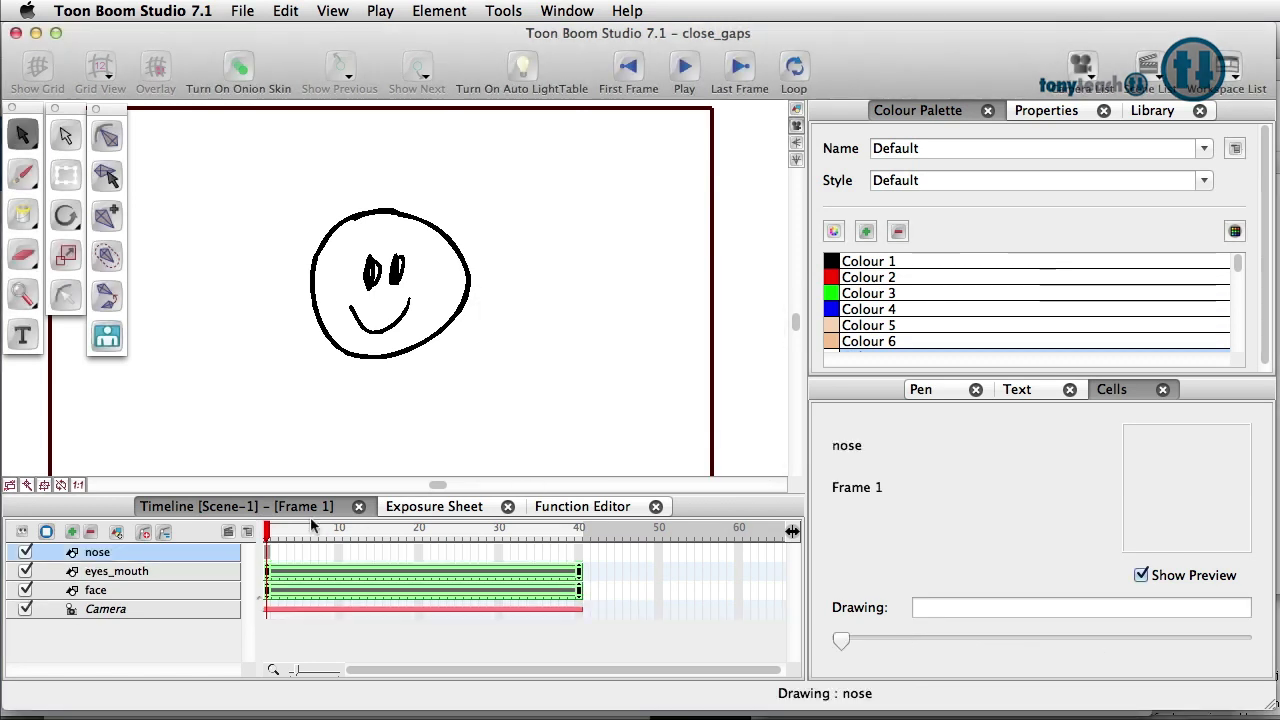
{"action": "mouse_move", "coordinate": [284, 544]}
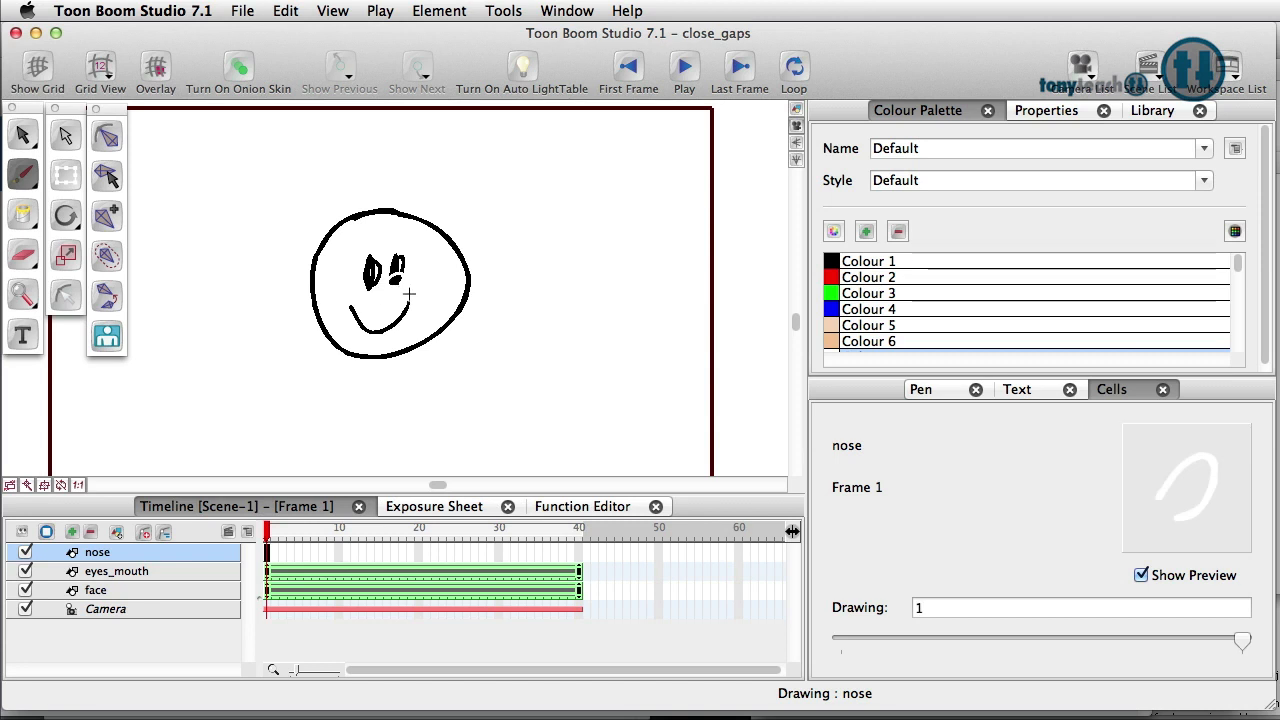
Undo a stray stroke while drawing the curved nose on the nose layer
{"action": "key", "text": "cmd+z"}
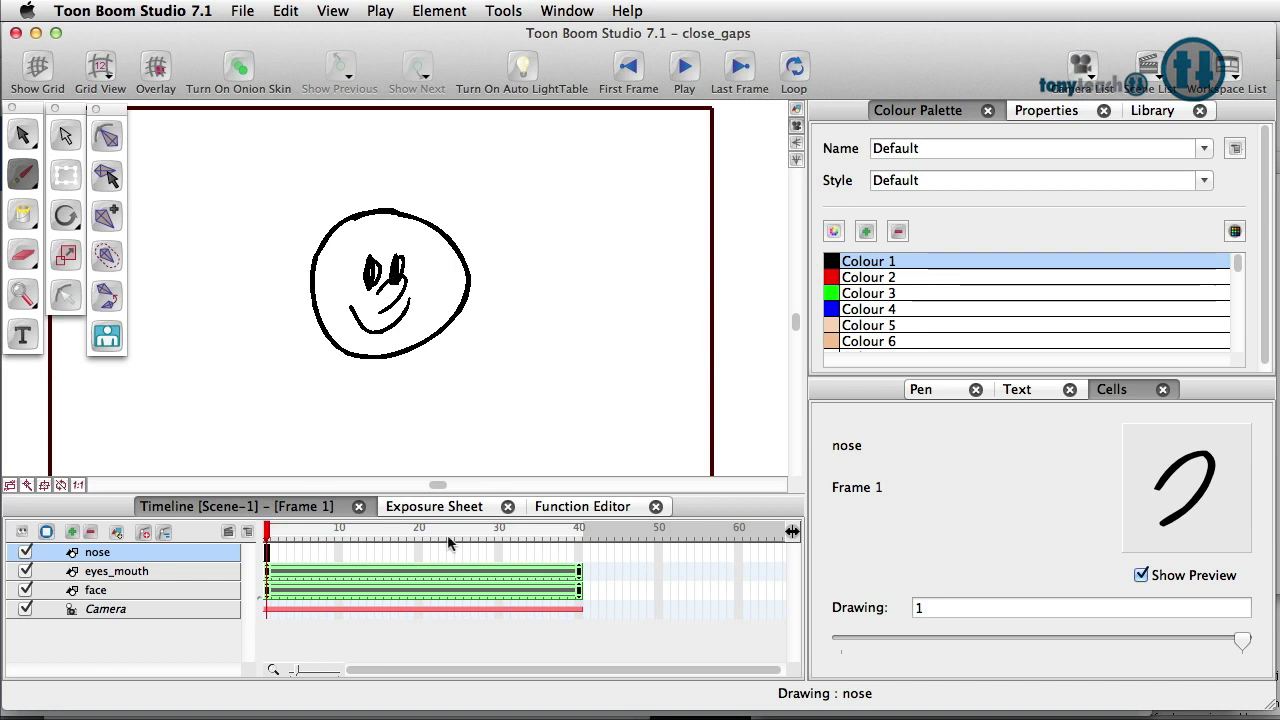
{"action": "mouse_move", "coordinate": [584, 562]}
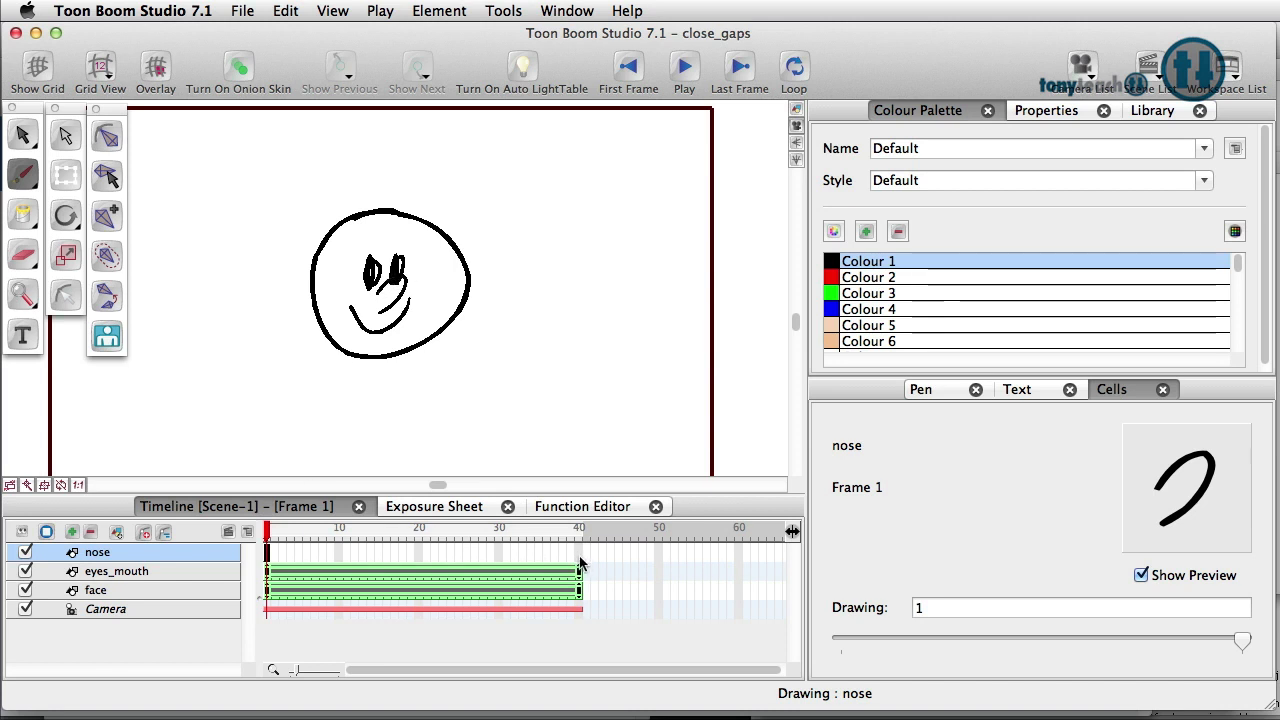
Extend the nose drawing's exposure through frame 40 on its layer
{"action": "left_click", "coordinate": [580, 530]}
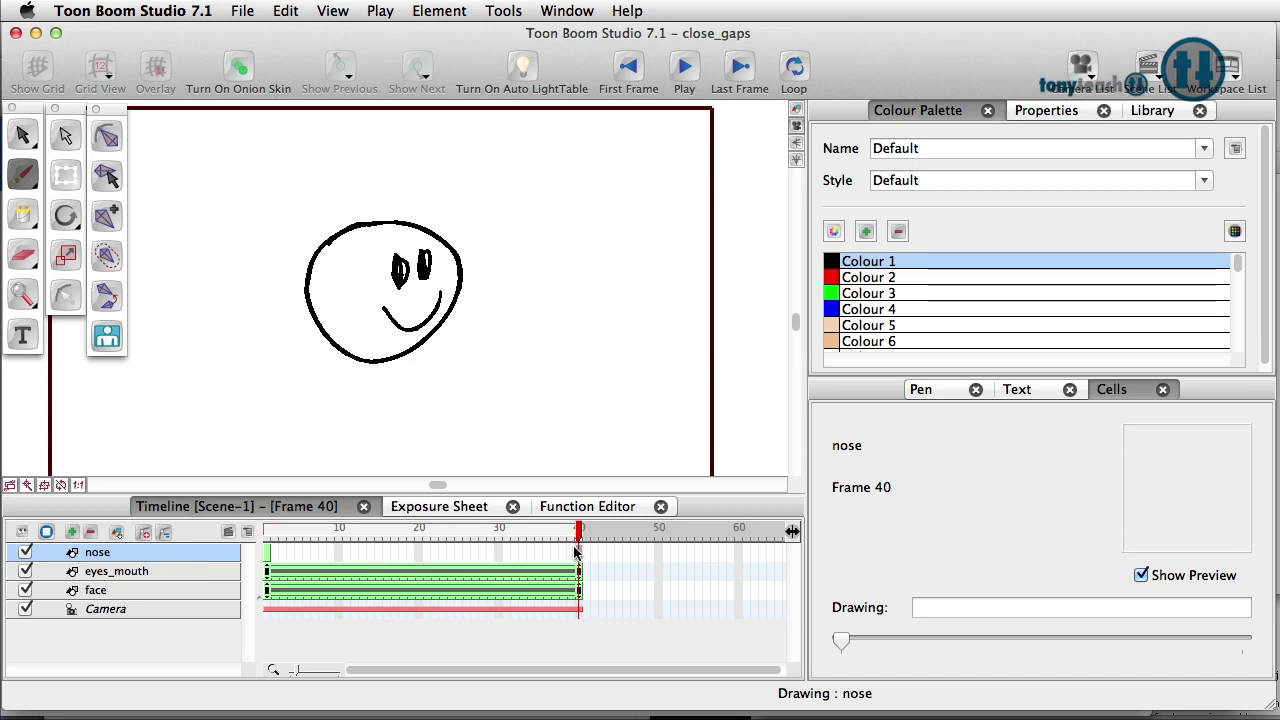
{"action": "right_click", "coordinate": [578, 552]}
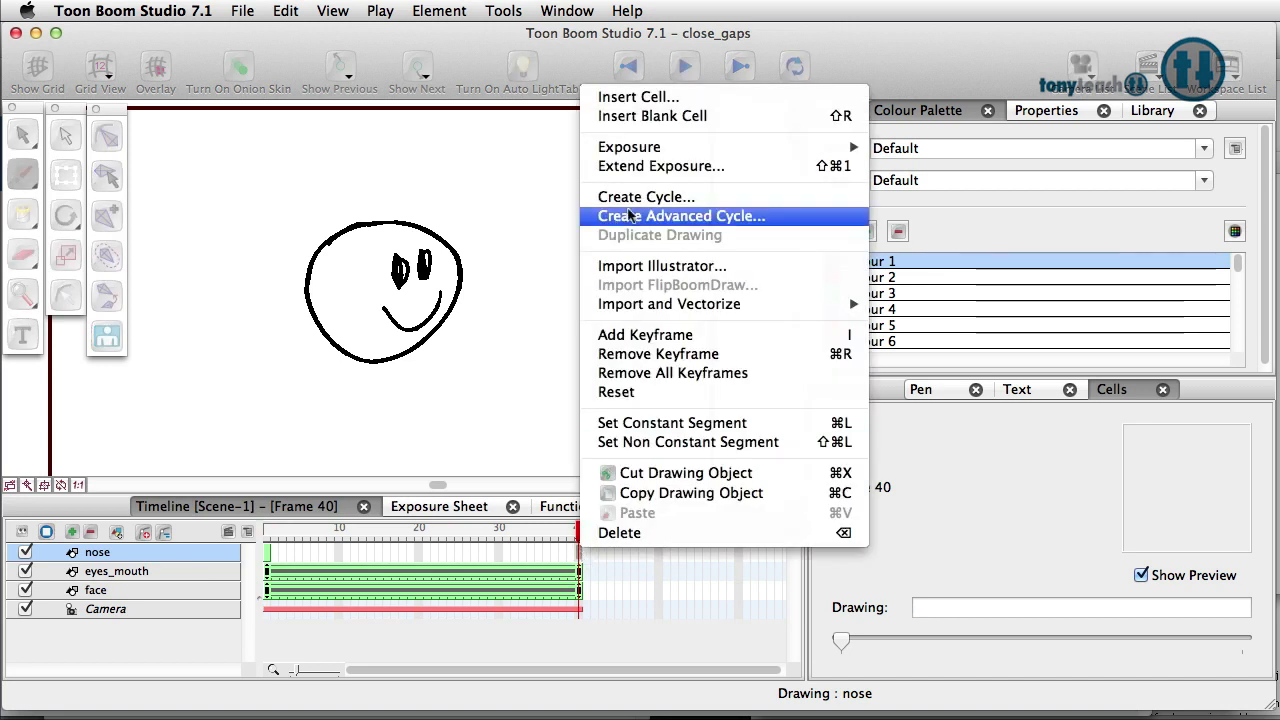
{"action": "left_click", "coordinate": [680, 216]}
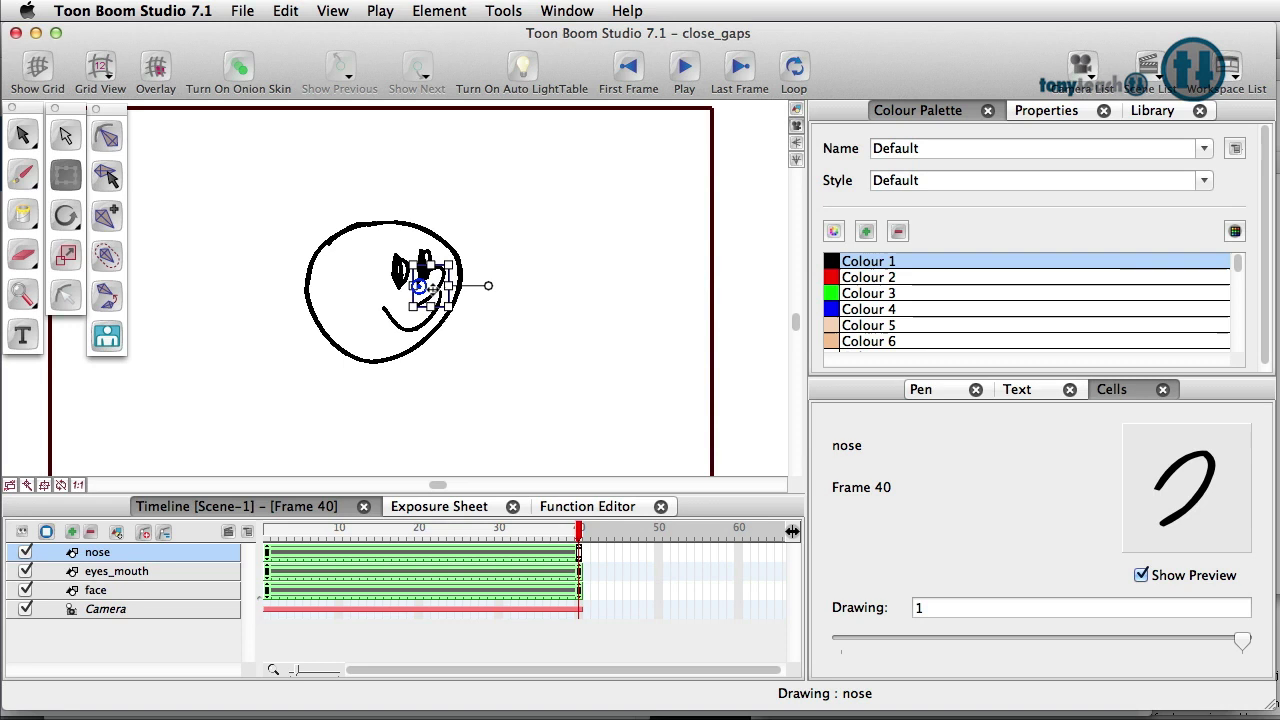
{"action": "mouse_move", "coordinate": [296, 506]}
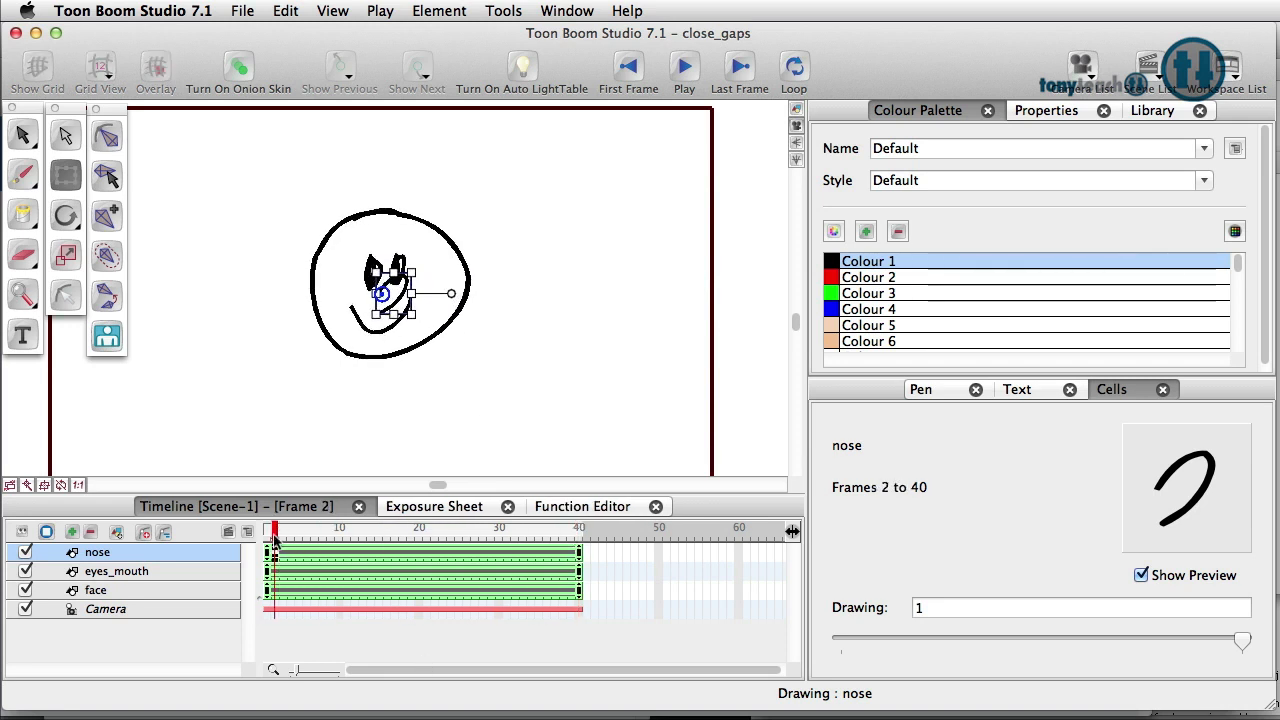
Return to frame 1 after moving the nose, then check its position mid-turn
{"action": "left_click", "coordinate": [268, 530]}
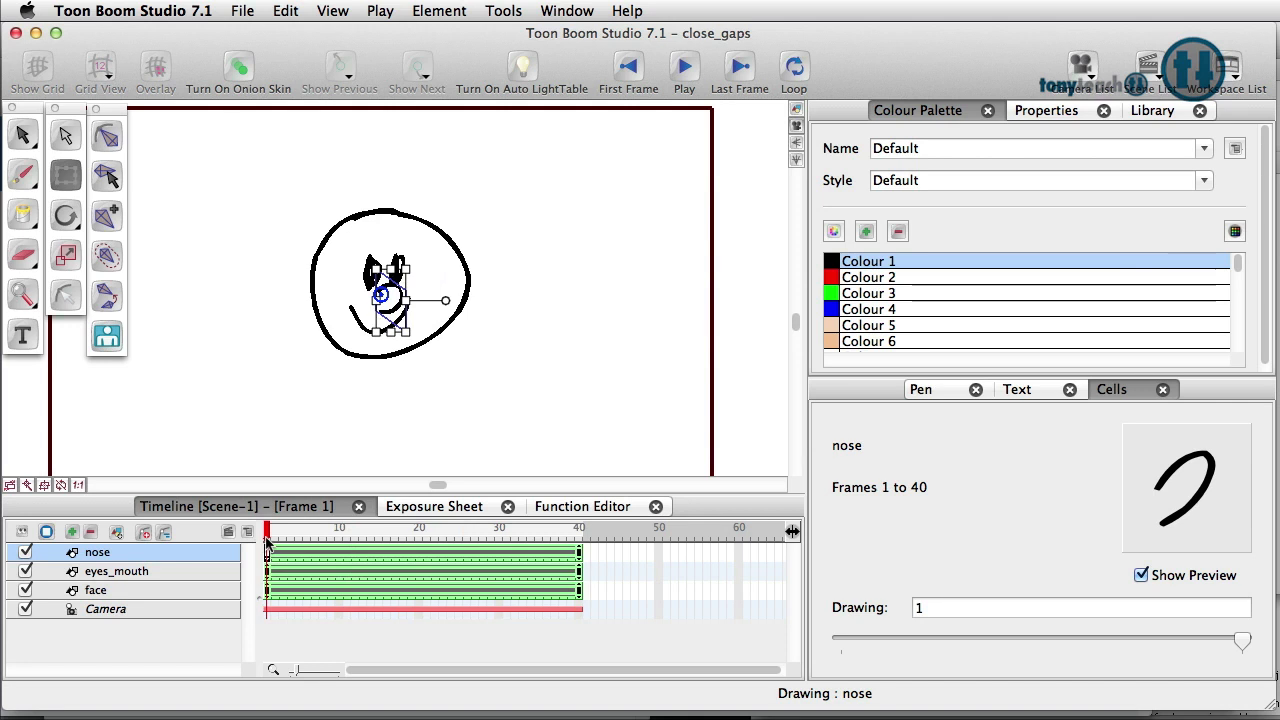
{"action": "left_click", "coordinate": [410, 532]}
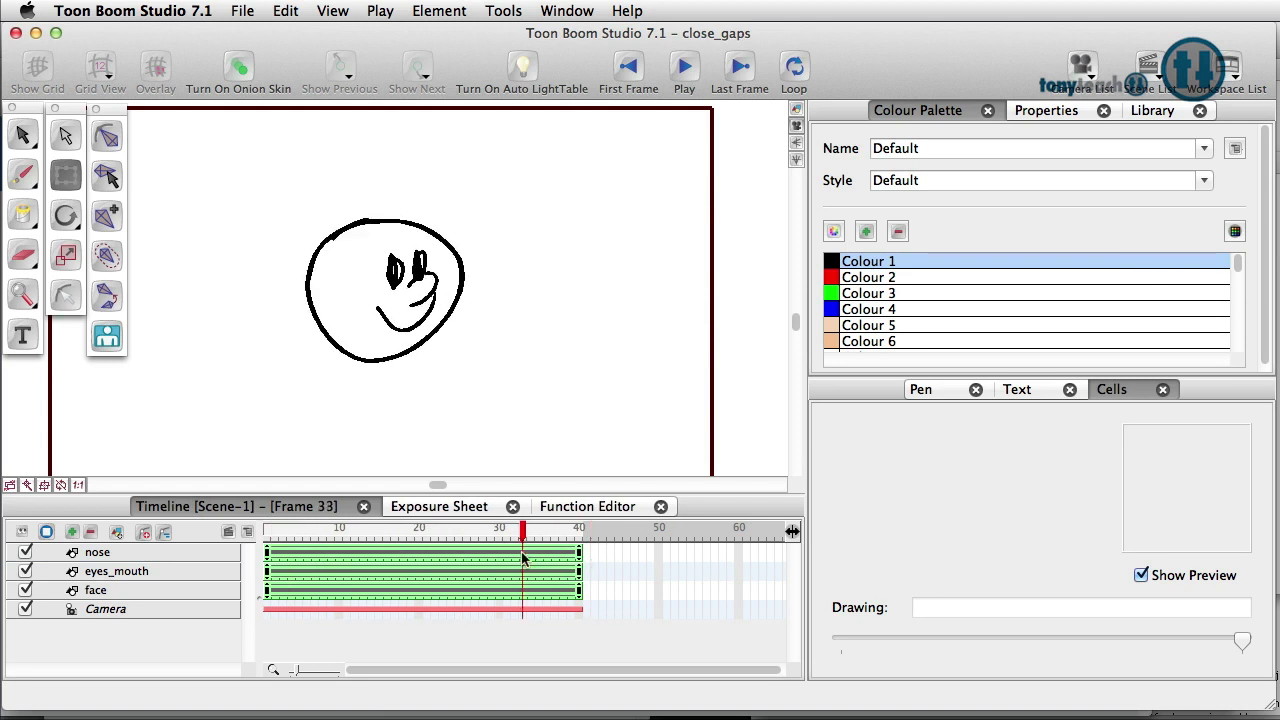
Return to frame 1 to draw the open nose shape in the face's centre
{"action": "left_click", "coordinate": [392, 530]}
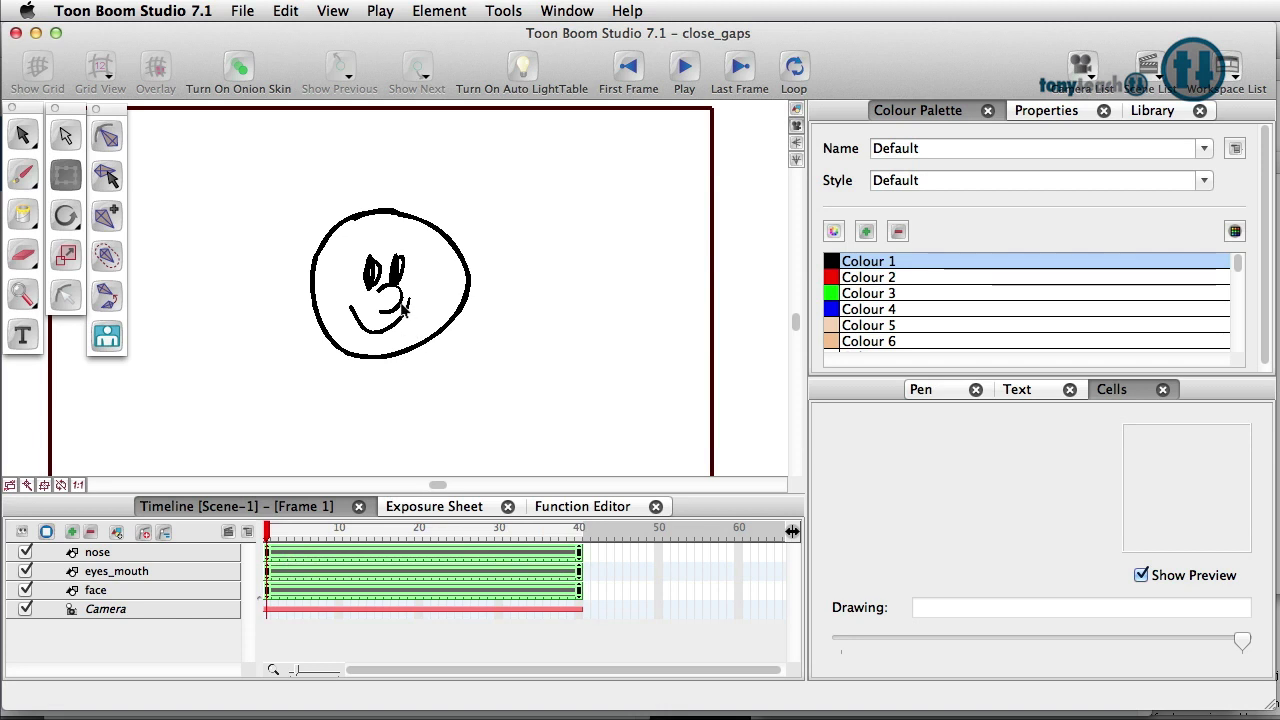
{"action": "mouse_move", "coordinate": [398, 308]}
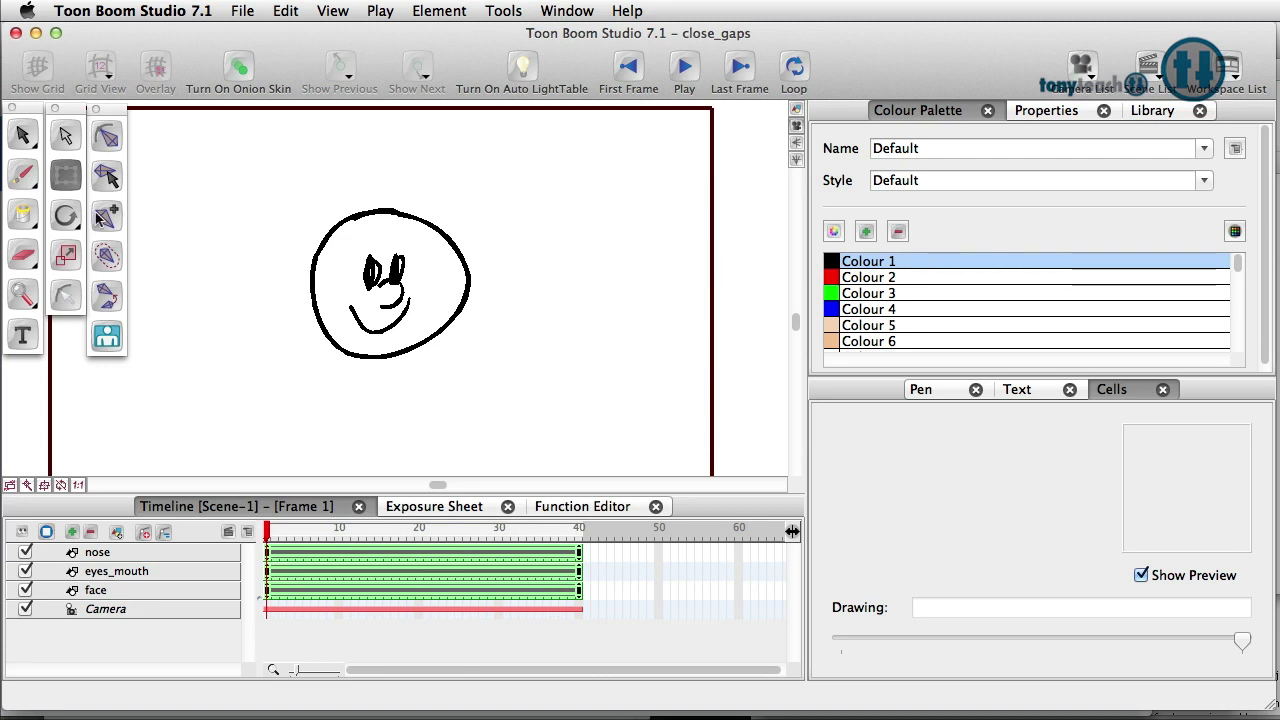
Choose the Stroke mode from the Paint tool flyout for invisible closing strokes
{"action": "left_click", "coordinate": [22, 214]}
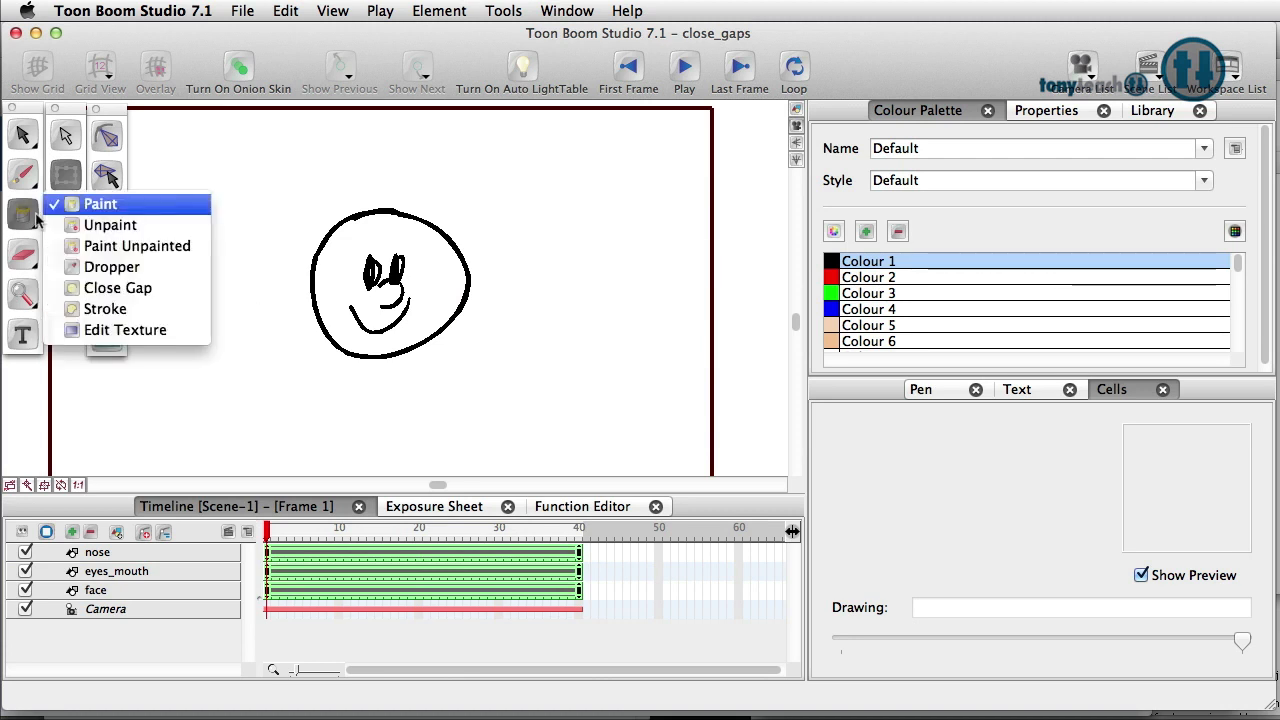
{"action": "mouse_move", "coordinate": [98, 216]}
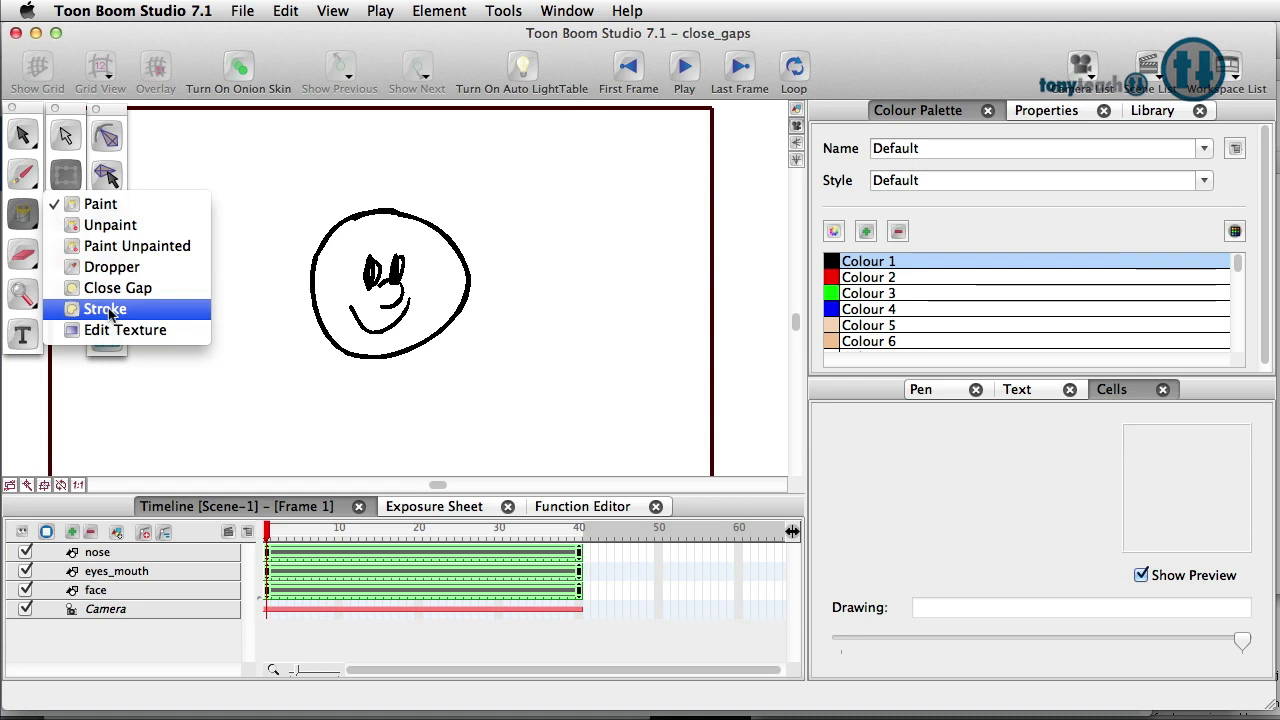
{"action": "left_click", "coordinate": [104, 308]}
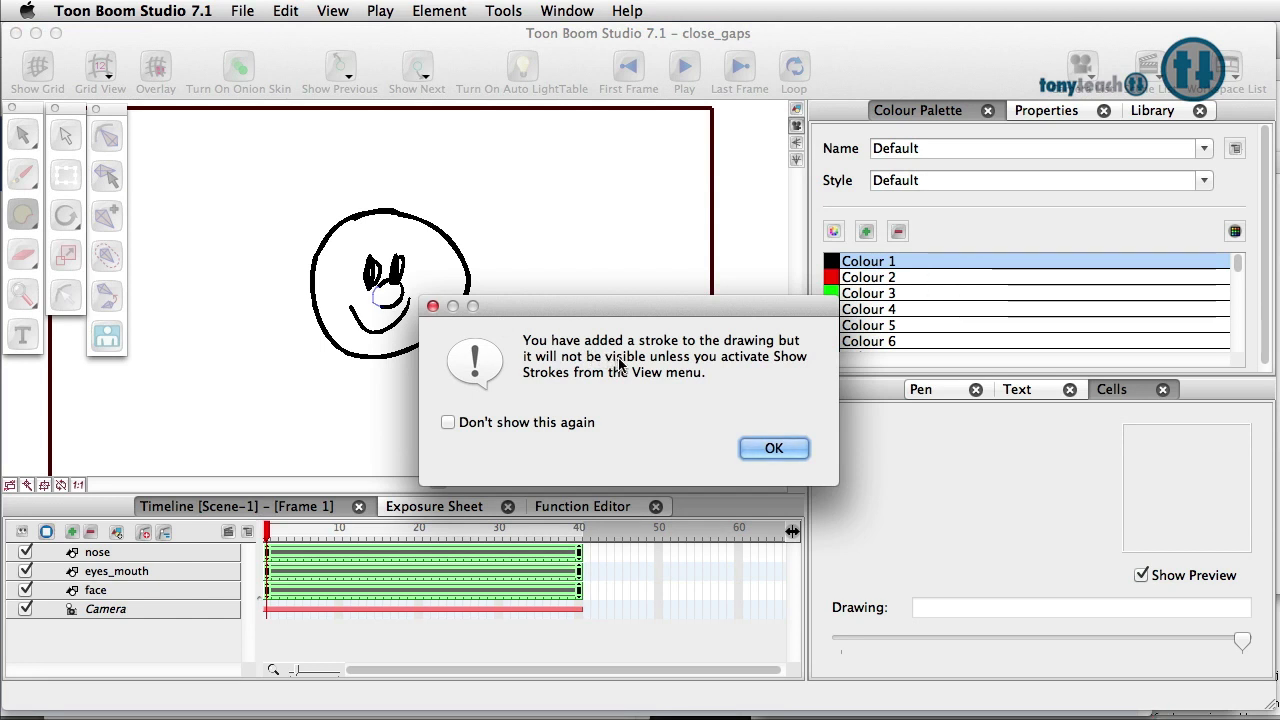
{"action": "mouse_move", "coordinate": [618, 368]}
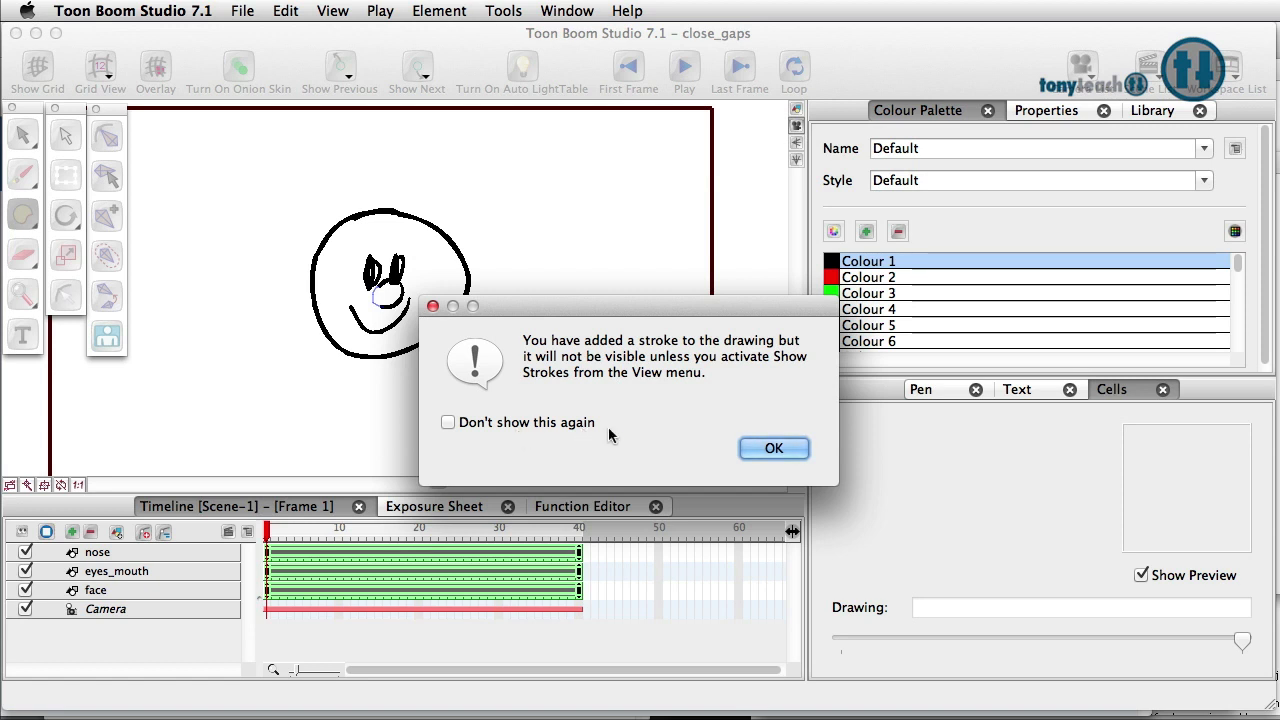
Dismiss the hidden-stroke notice after closing the nose gap with an invisible stroke
{"action": "left_click", "coordinate": [772, 448]}
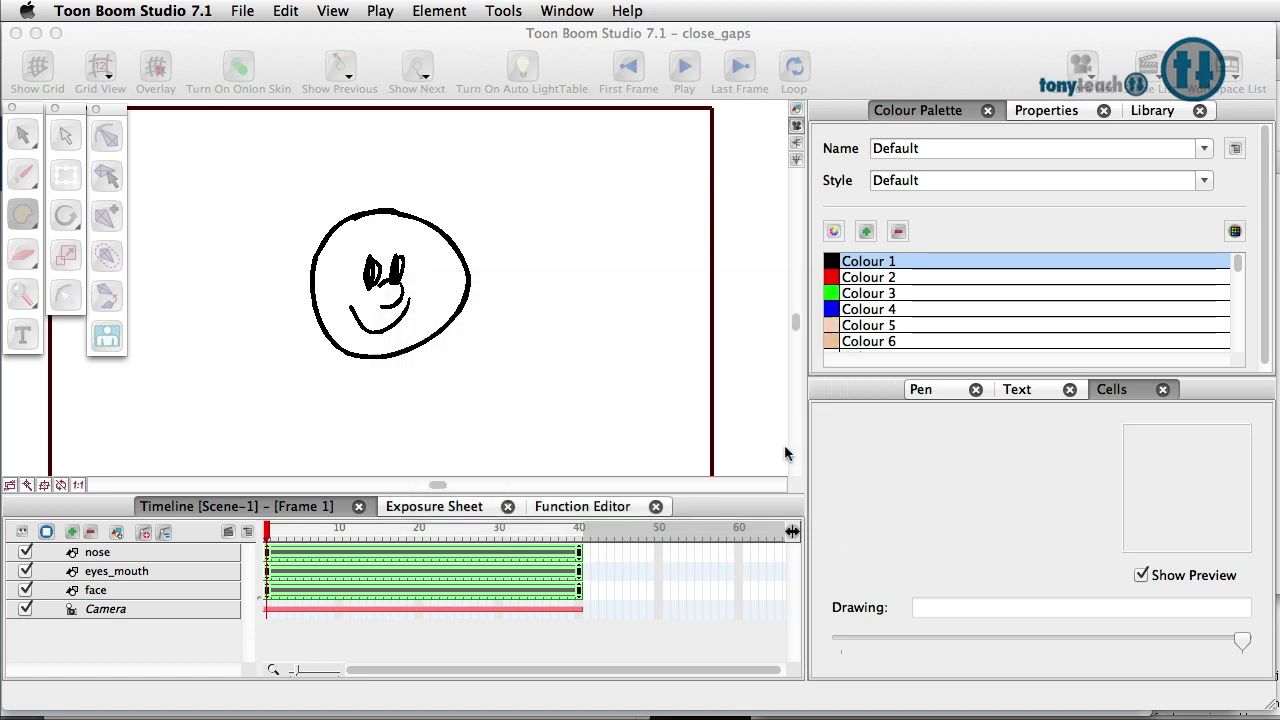
Turn on Show Strokes in the View menu to reveal the invisible closing stroke
{"action": "left_click", "coordinate": [332, 12]}
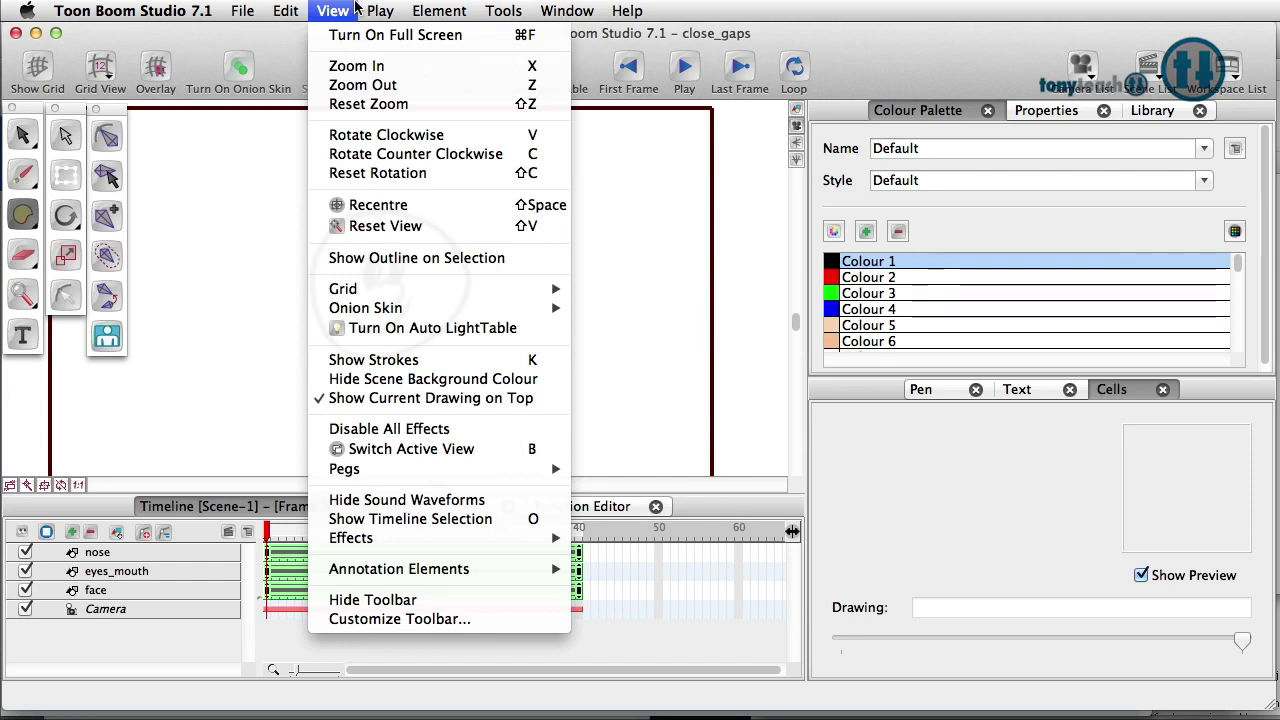
{"action": "mouse_move", "coordinate": [372, 360]}
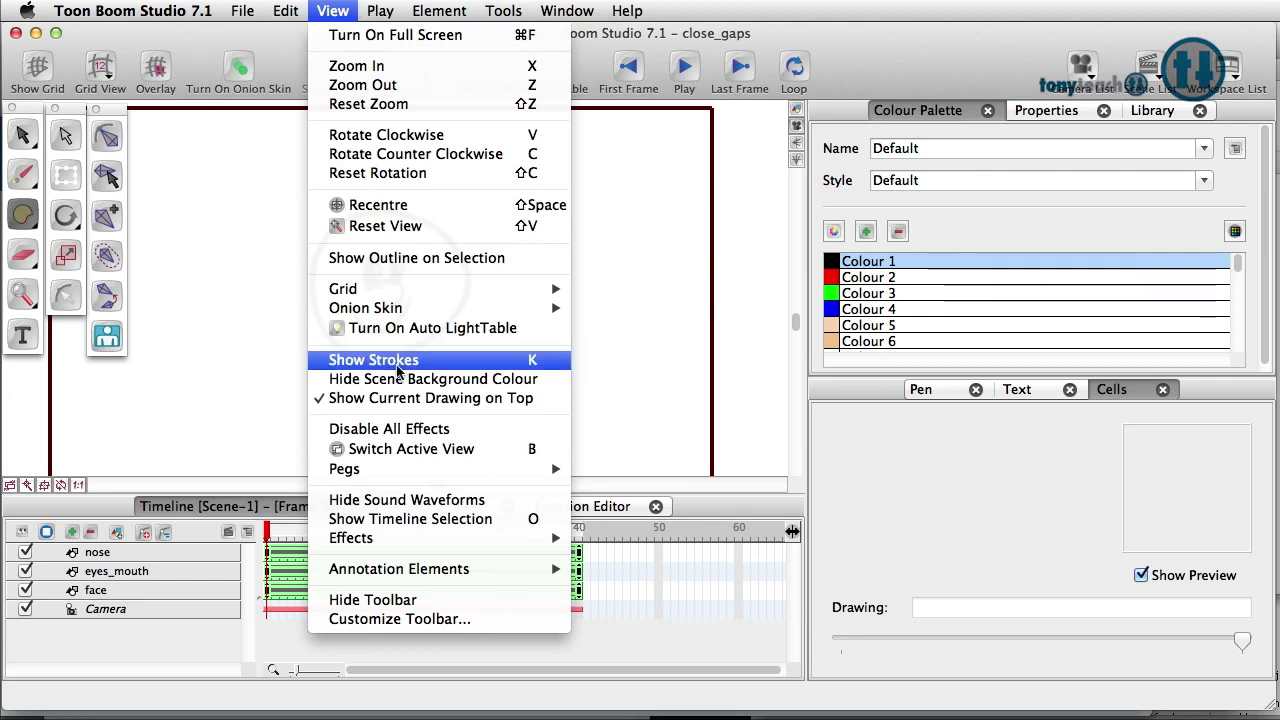
{"action": "left_click", "coordinate": [374, 360]}
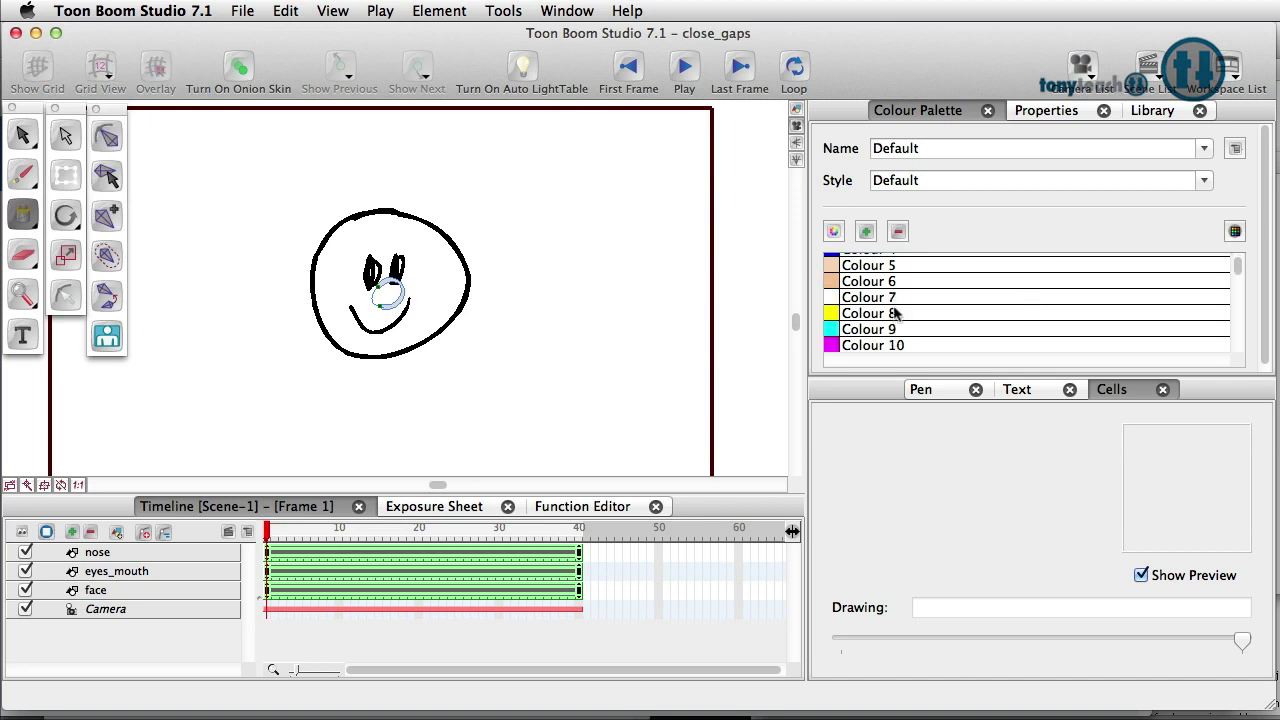
Pick Colour 7 from the palette to paint inside the closed nose
{"action": "left_click", "coordinate": [868, 296]}
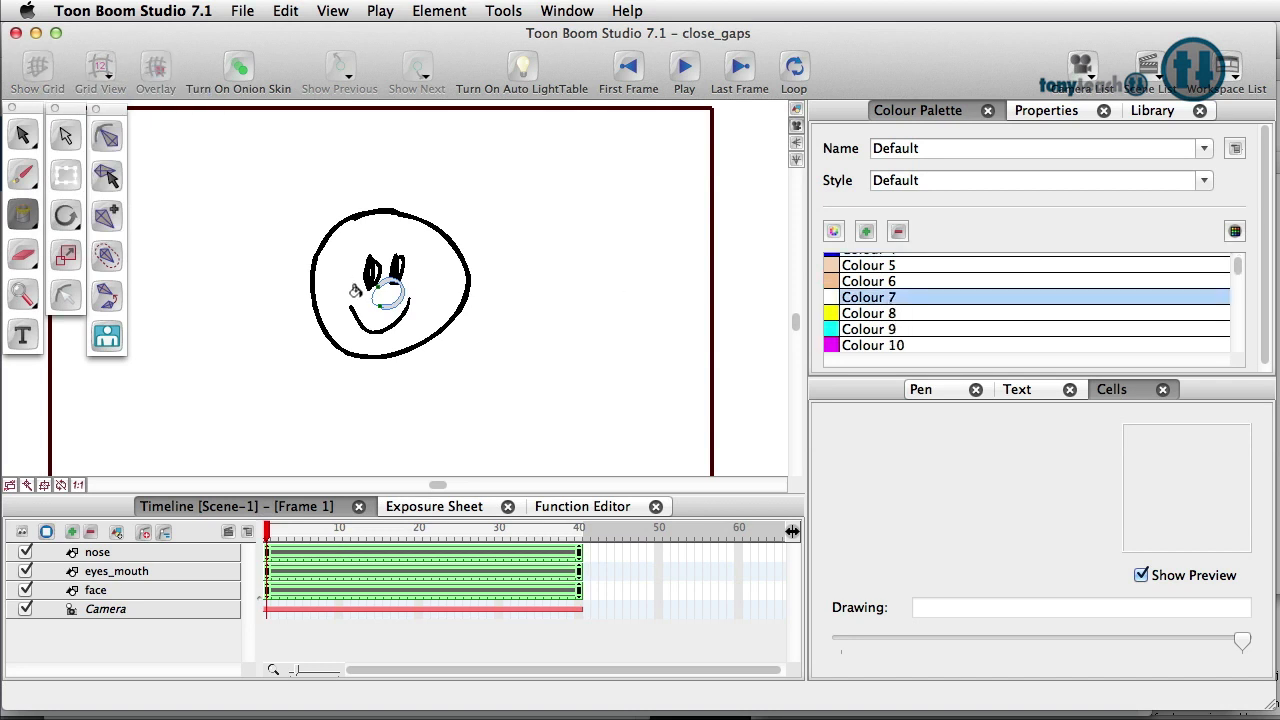
{"action": "mouse_move", "coordinate": [418, 276]}
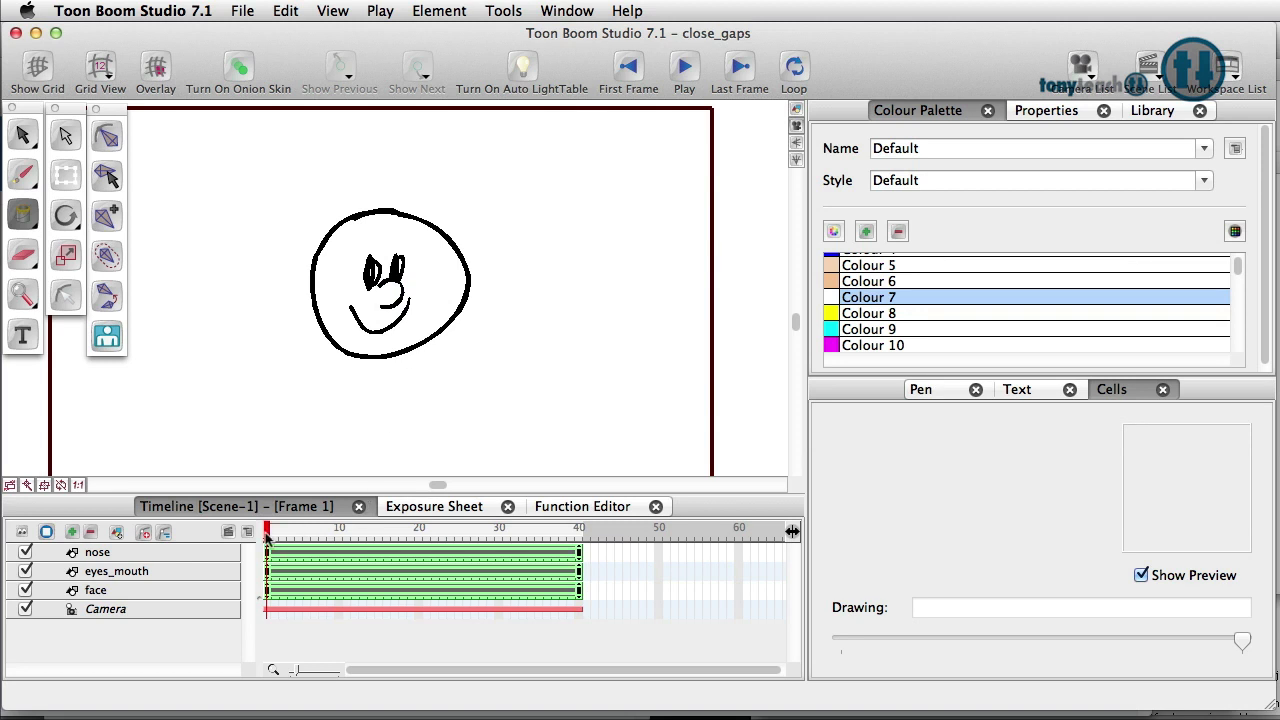
Scrub frames 35, 40, 13 and 8 to check the nose overlapping the eyes
{"action": "left_click", "coordinate": [540, 528]}
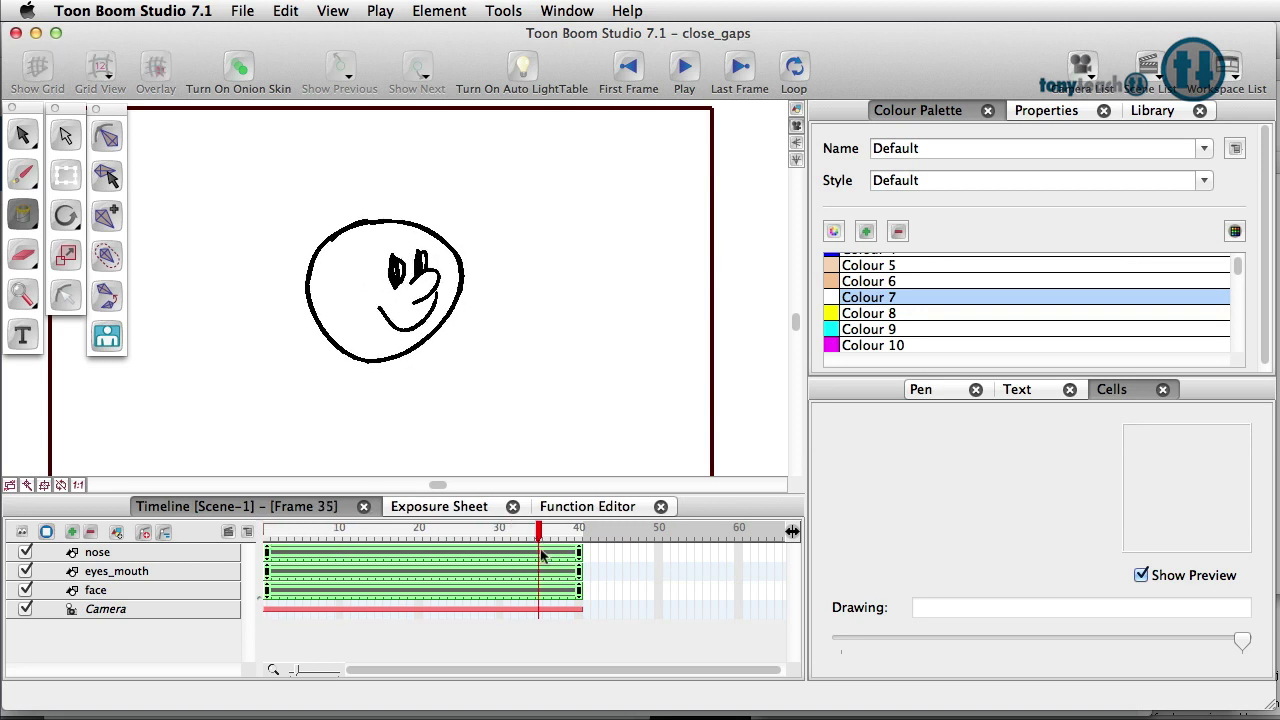
{"action": "left_click", "coordinate": [316, 530]}
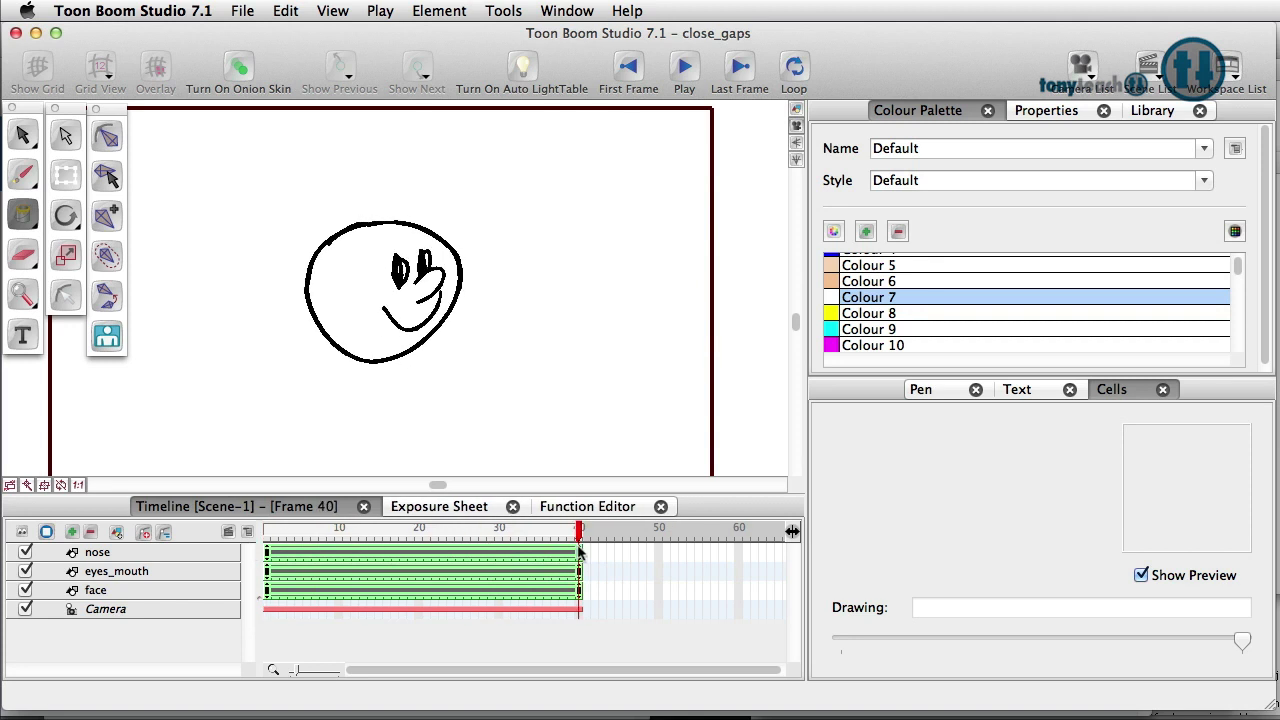
{"action": "left_click", "coordinate": [364, 528]}
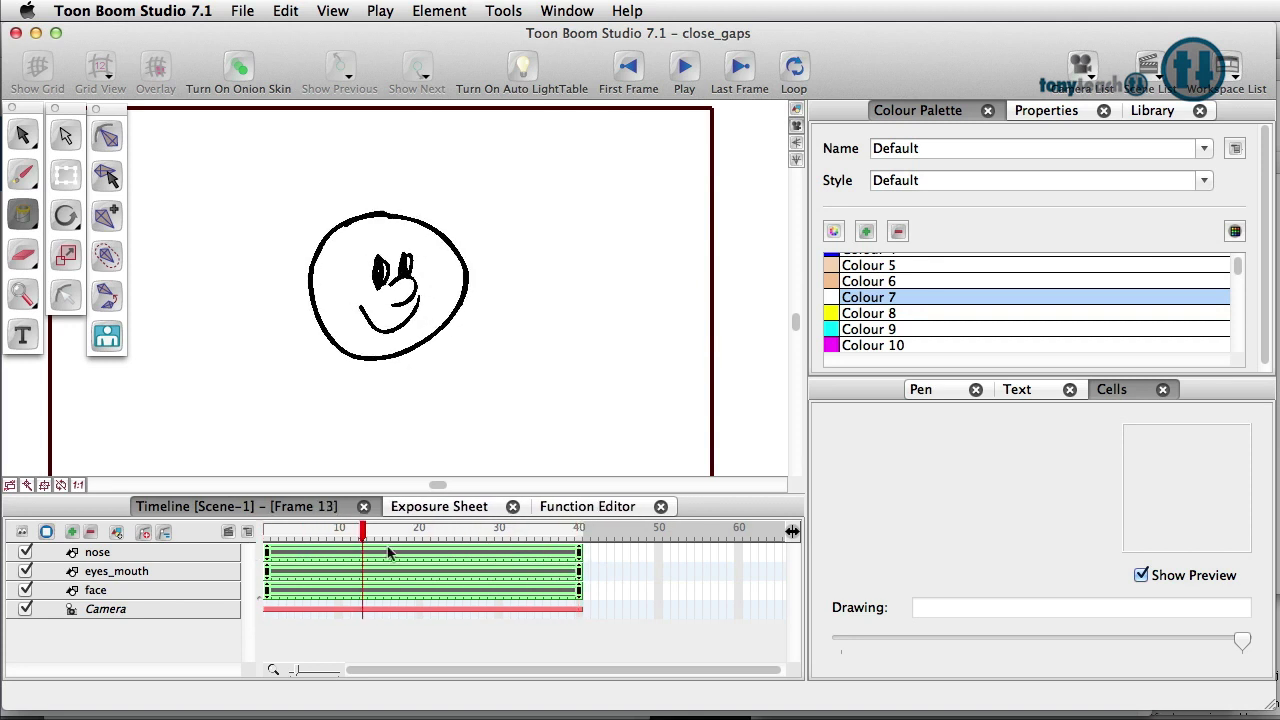
{"action": "left_click", "coordinate": [324, 534]}
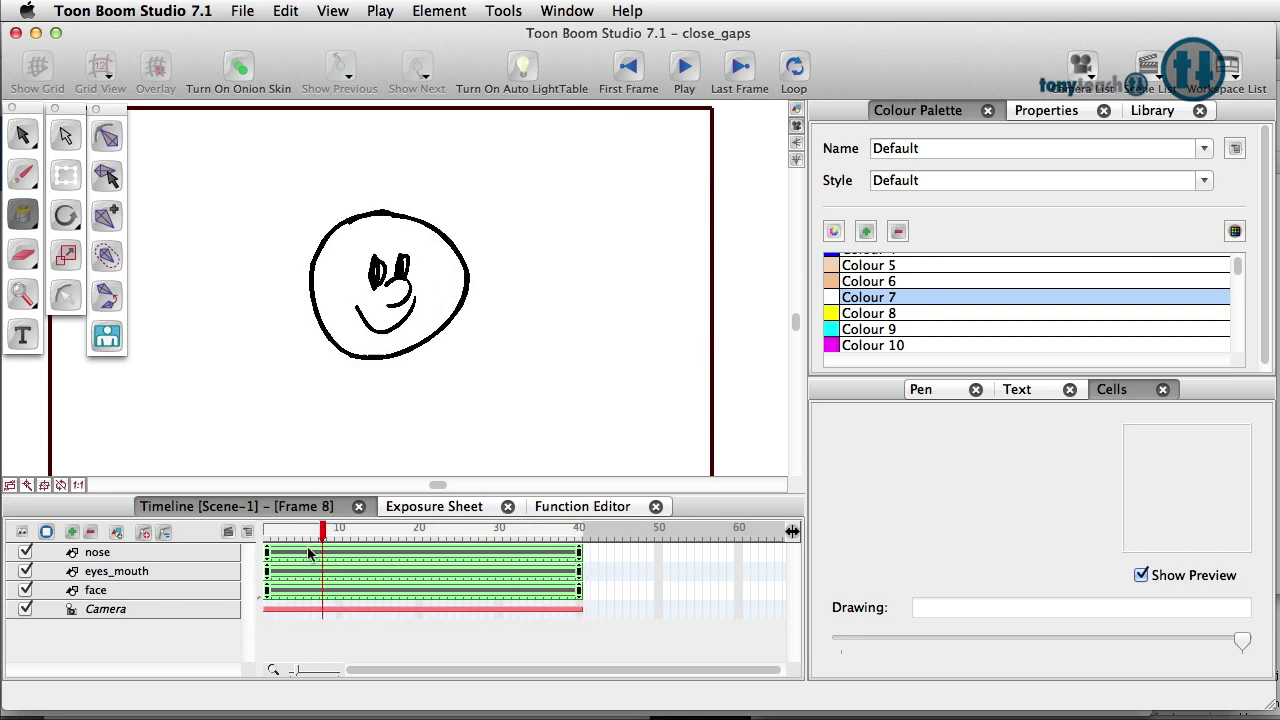